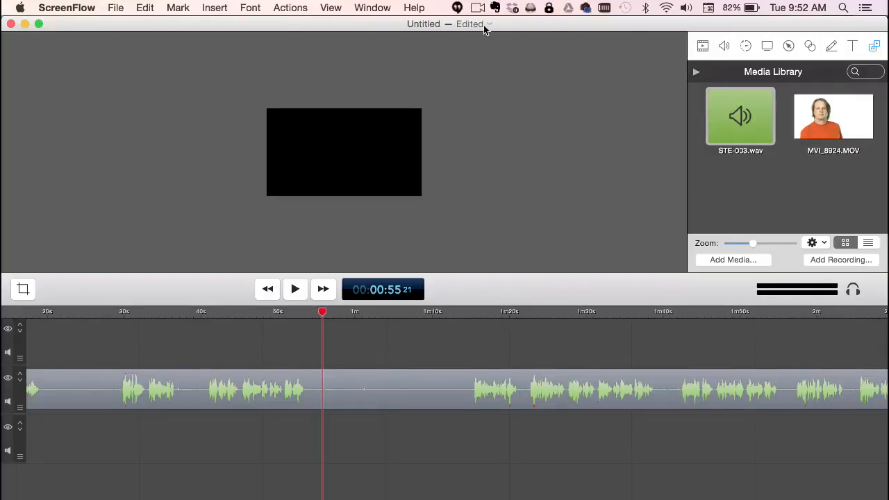
Extract all audio channels of STE-003.wav into separate Channel 1 and Channel 2 clips
click(477, 7)
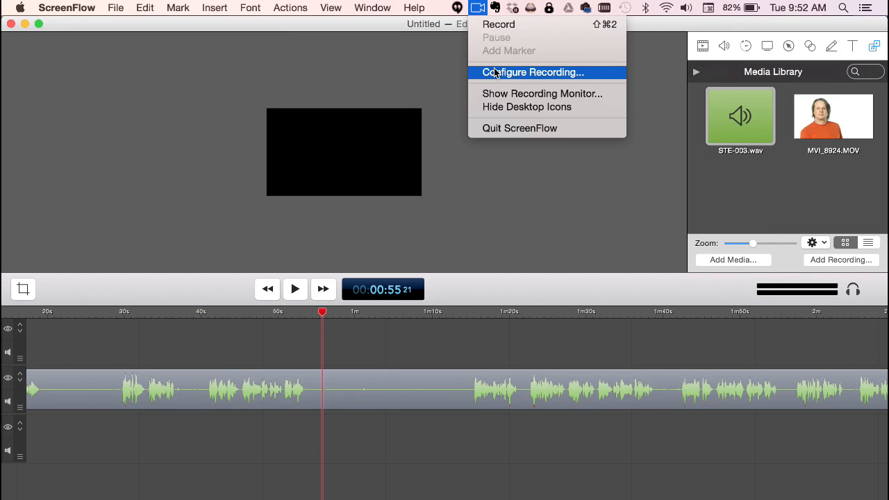
click(545, 73)
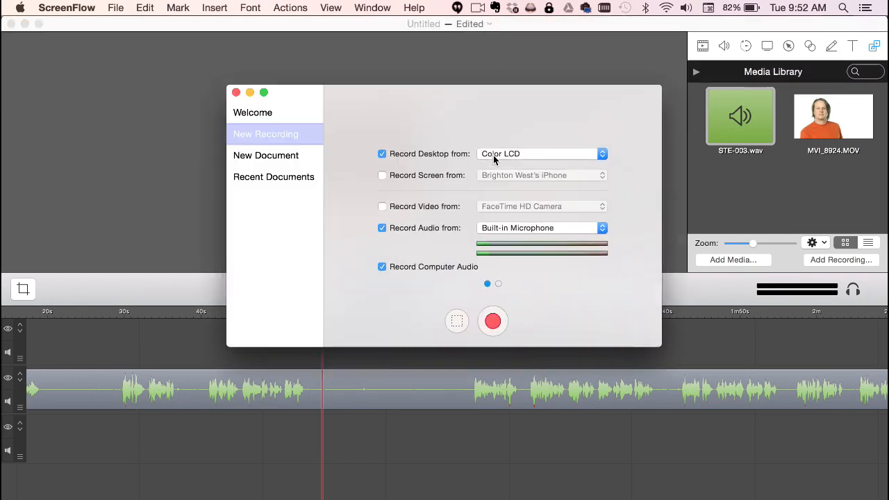
mouse_move(416, 258)
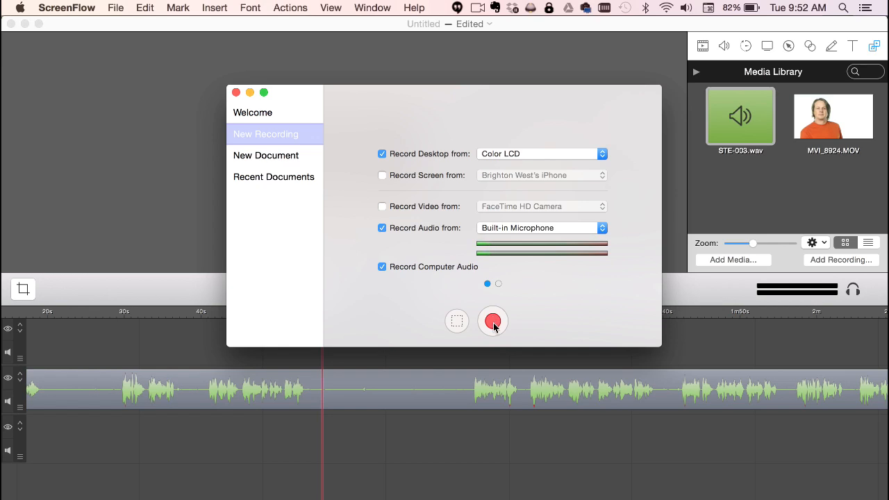
click(492, 321)
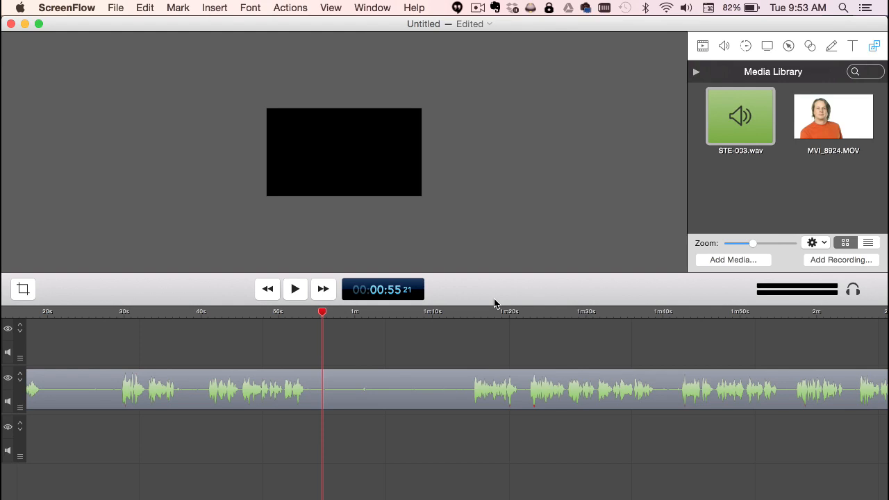
mouse_move(487, 250)
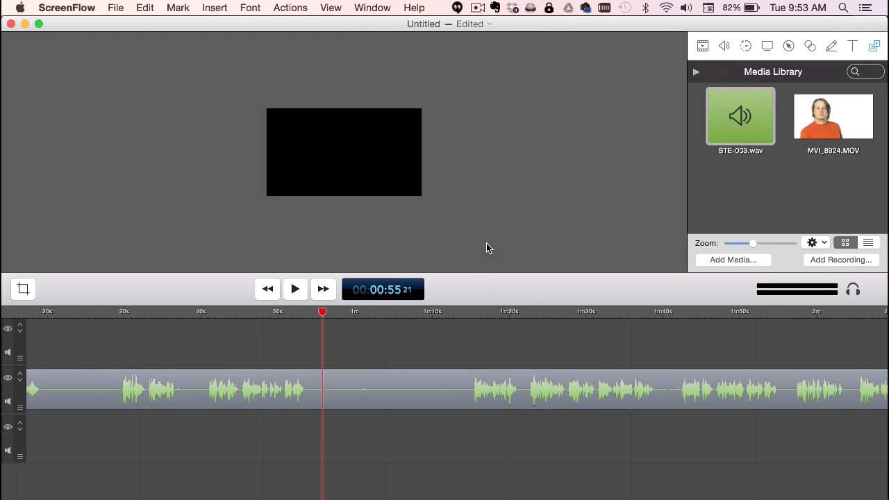
mouse_move(495, 221)
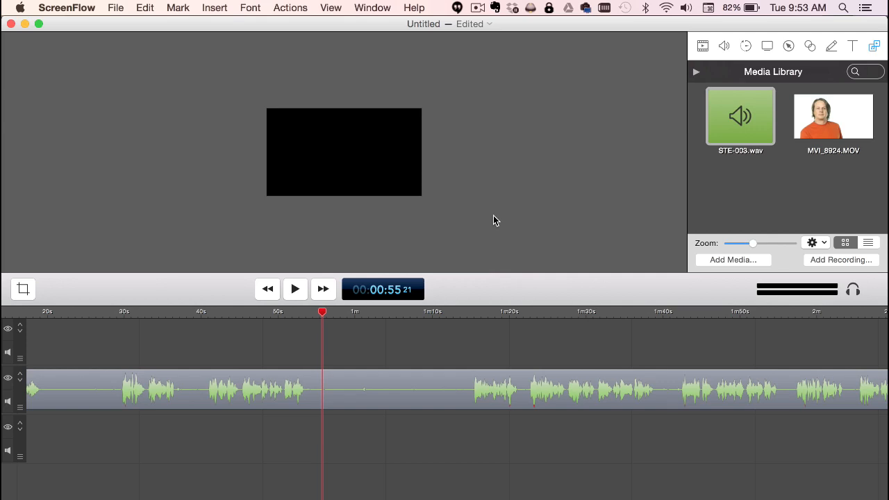
mouse_move(486, 170)
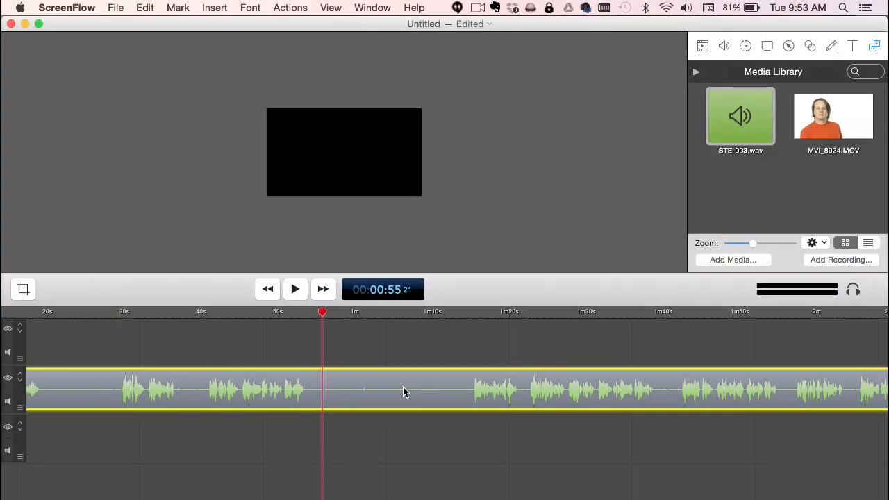
mouse_move(416, 387)
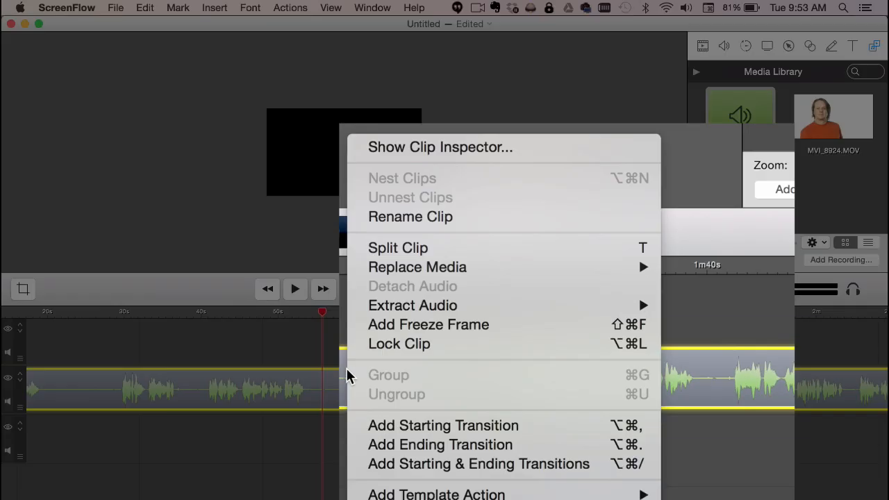
mouse_move(406, 278)
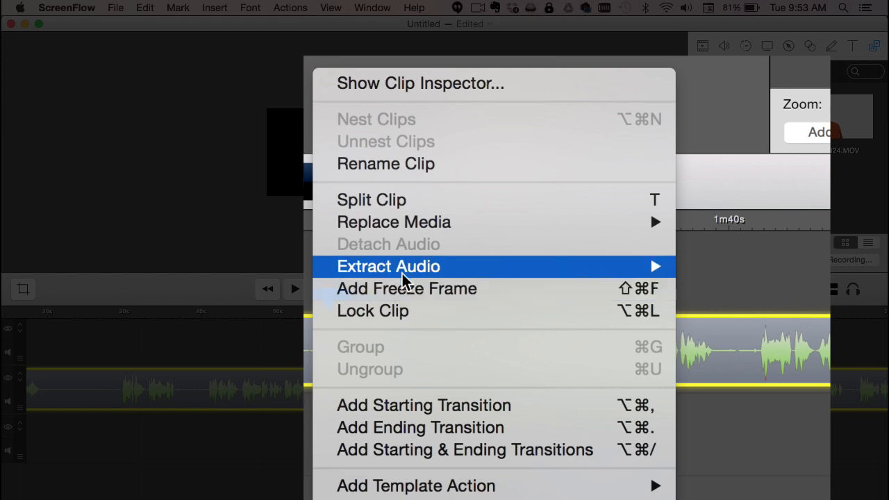
mouse_move(658, 266)
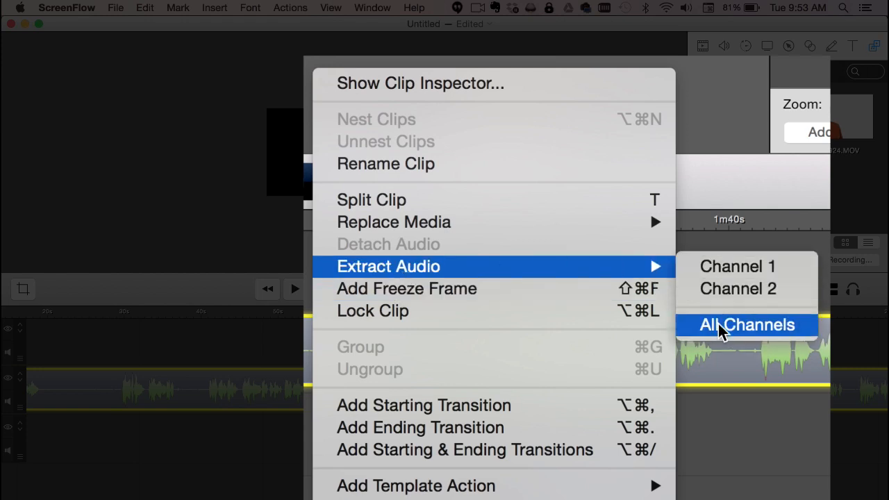
click(747, 325)
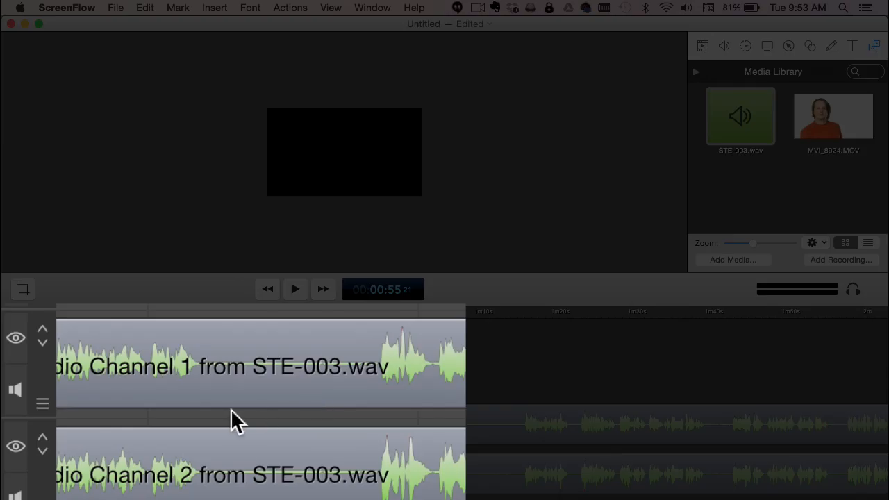
mouse_move(474, 412)
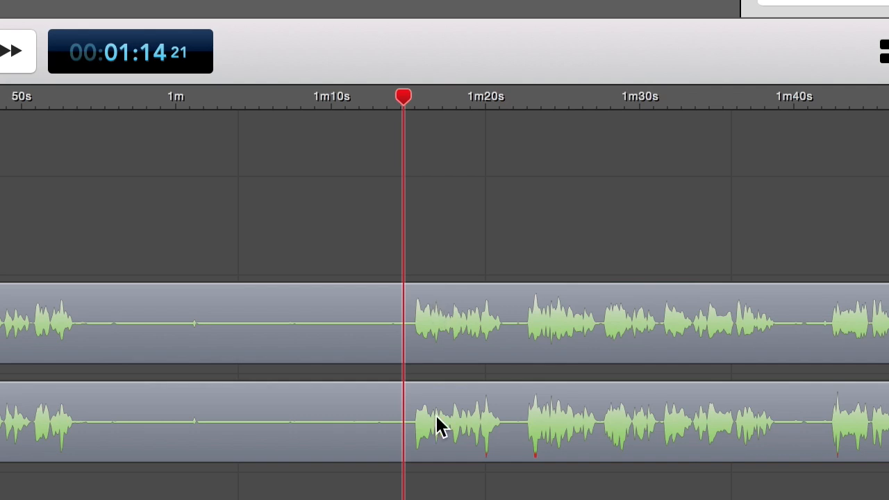
mouse_move(463, 438)
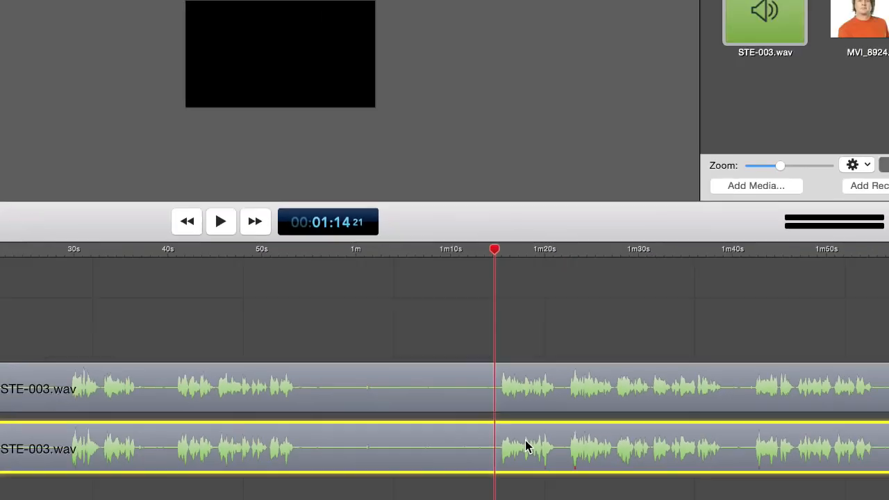
Drag the Channel 2 clip's Volume slider down to 39% in its audio settings
click(578, 12)
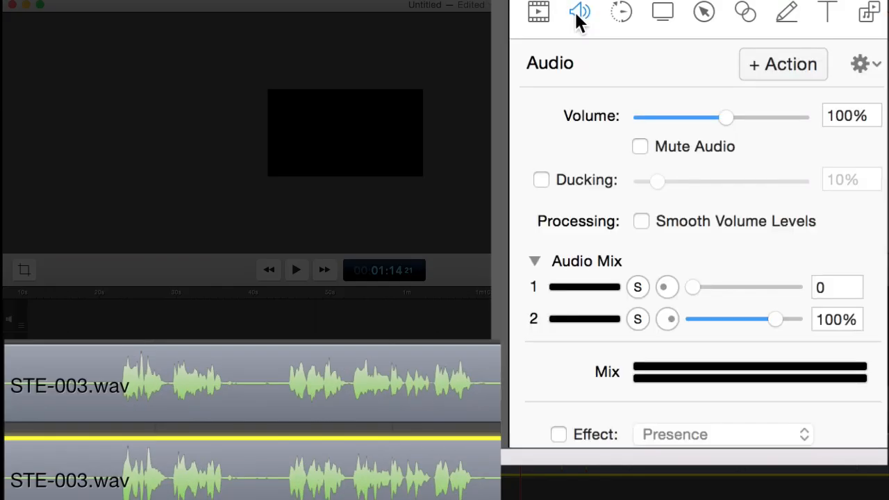
drag(726, 117, 671, 118)
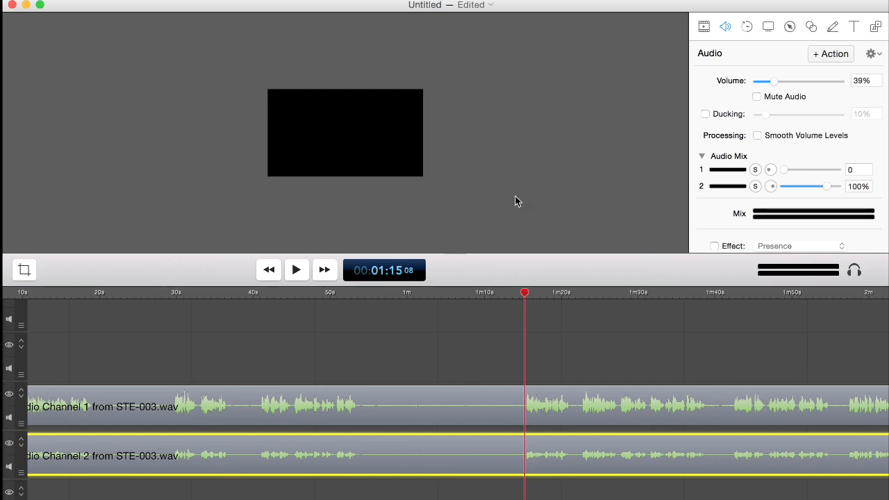
mouse_move(548, 344)
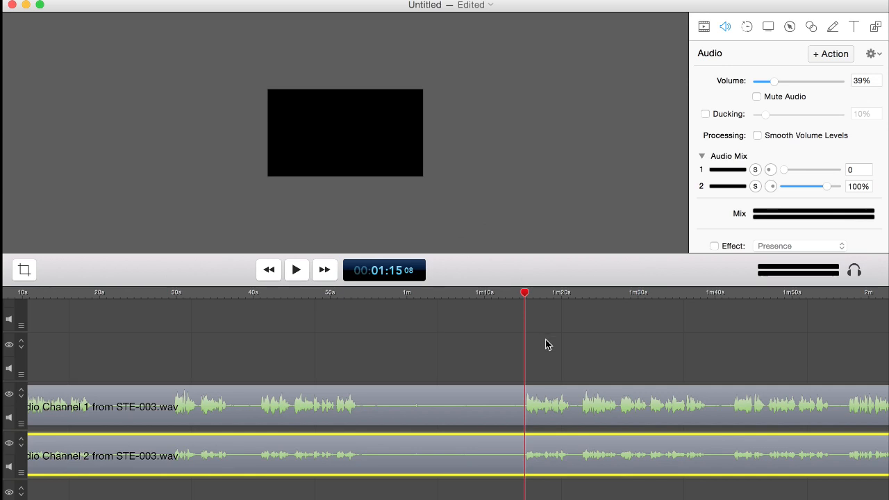
mouse_move(555, 344)
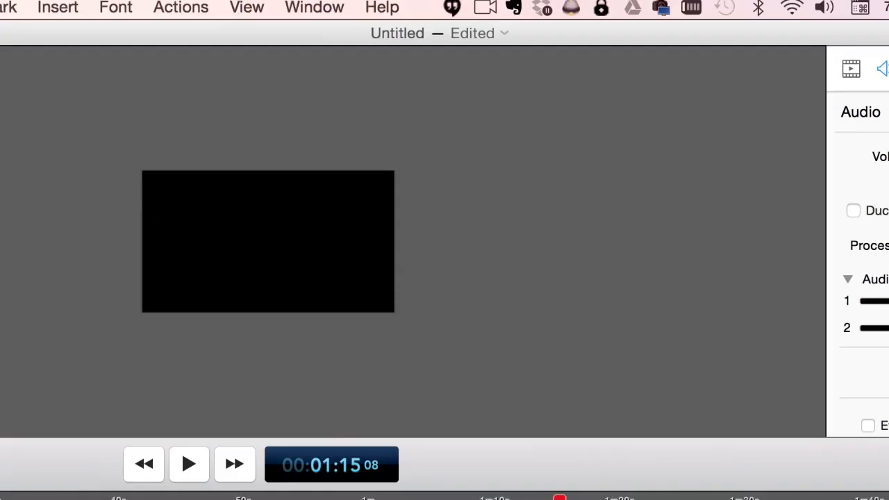
Set the new recording to capture the connected iPhone's screen alongside the desktop
click(485, 12)
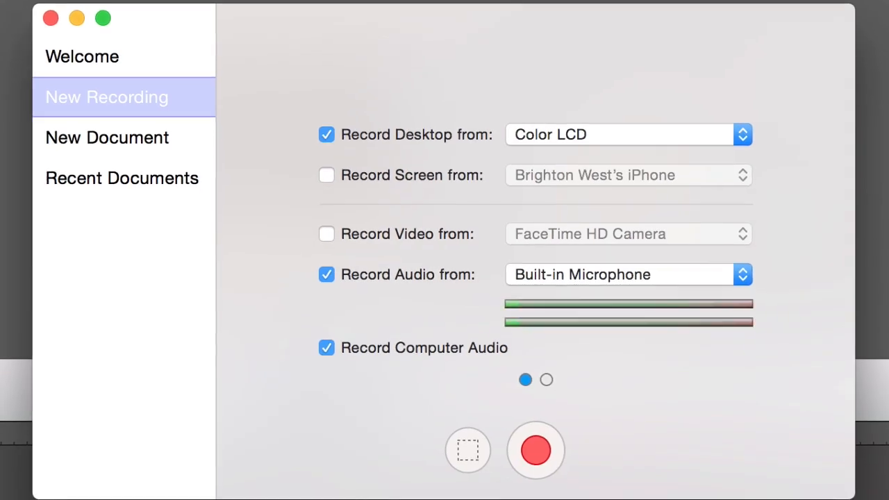
click(325, 175)
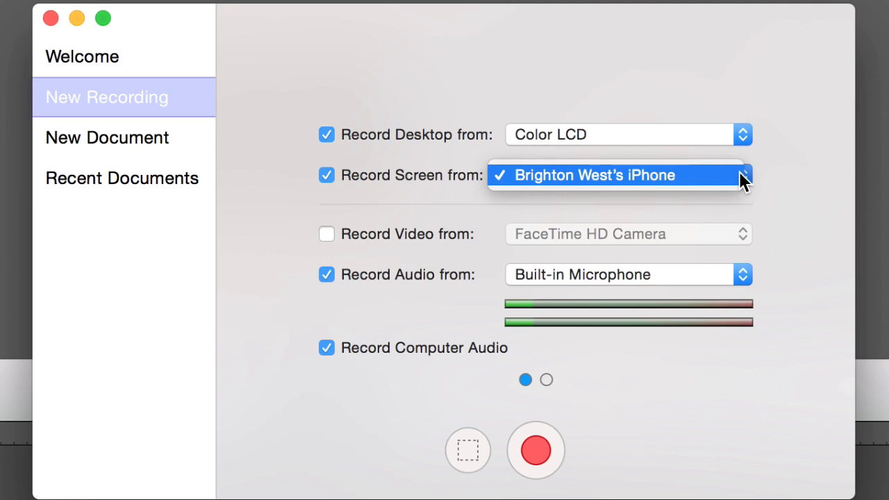
click(612, 175)
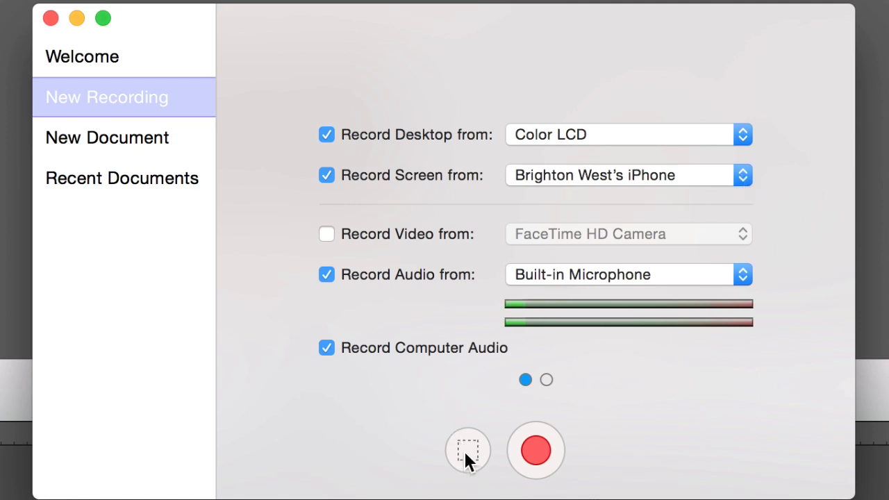
mouse_move(469, 461)
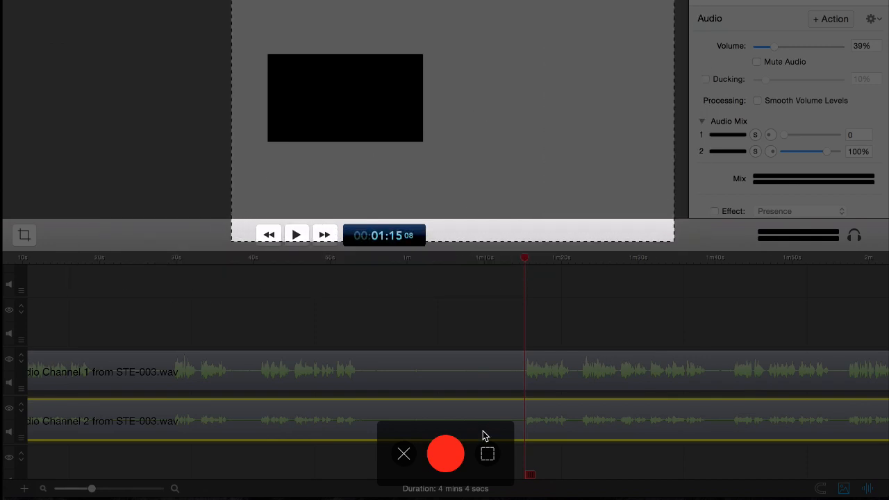
Switch the New Recording window to select a custom screen area to record
click(488, 453)
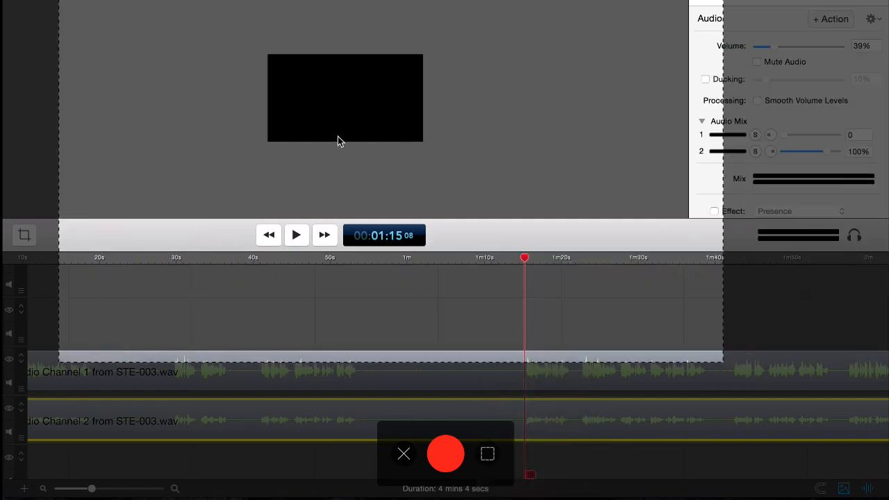
mouse_move(347, 140)
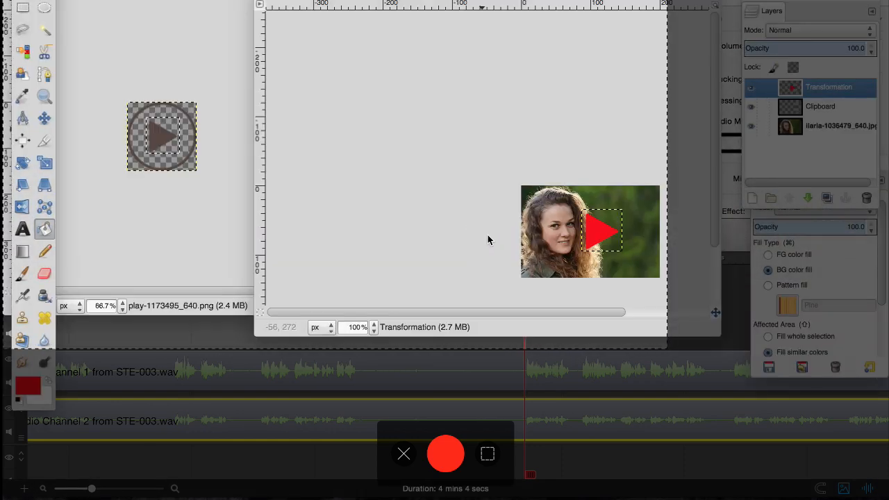
mouse_move(475, 174)
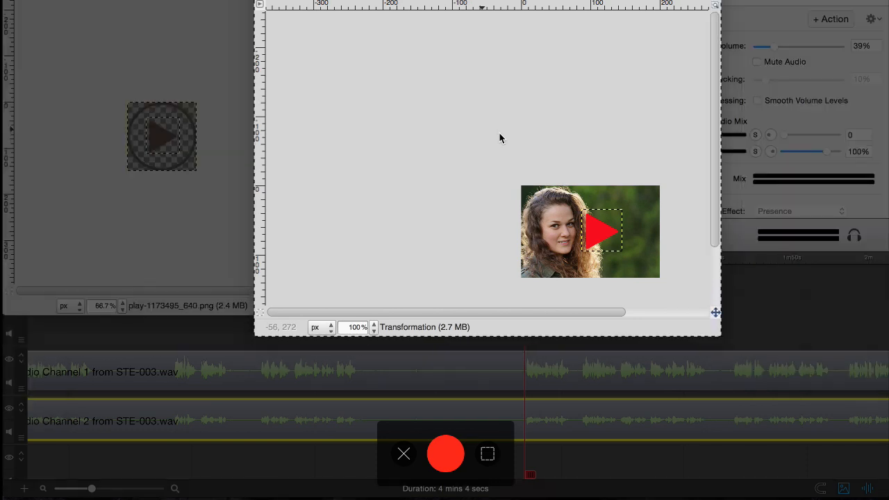
mouse_move(454, 117)
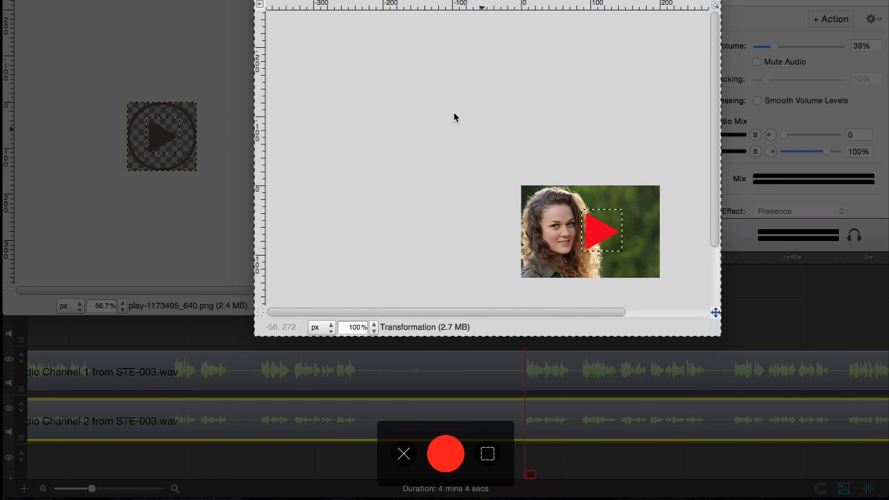
mouse_move(448, 119)
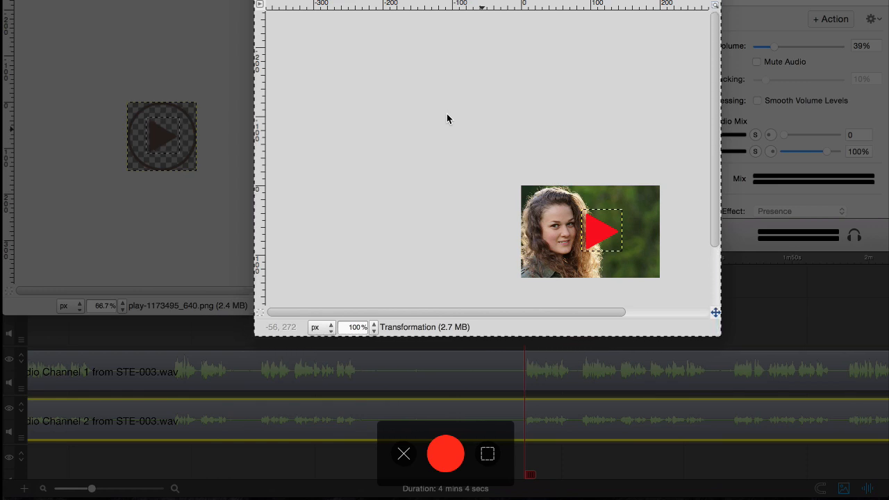
mouse_move(487, 453)
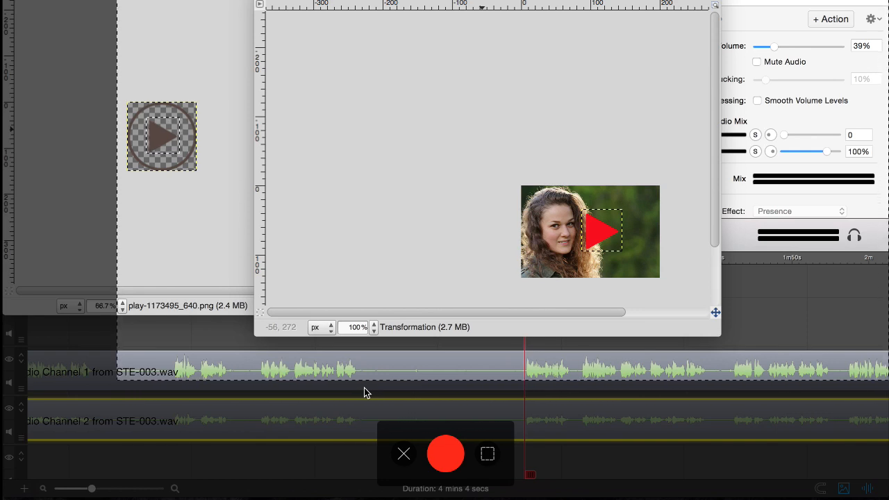
mouse_move(450, 270)
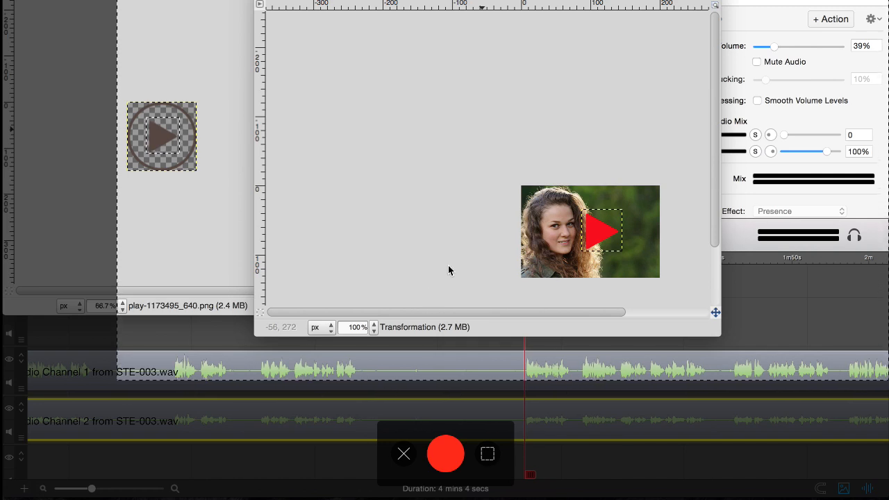
mouse_move(495, 228)
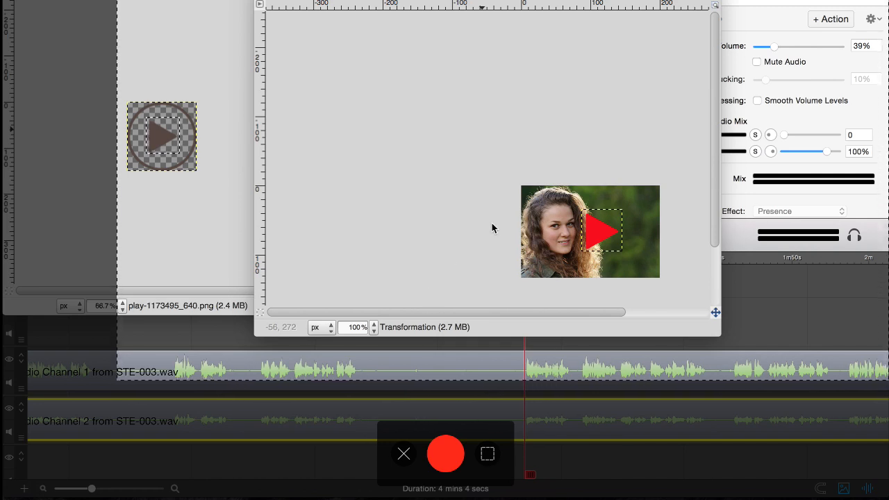
mouse_move(496, 184)
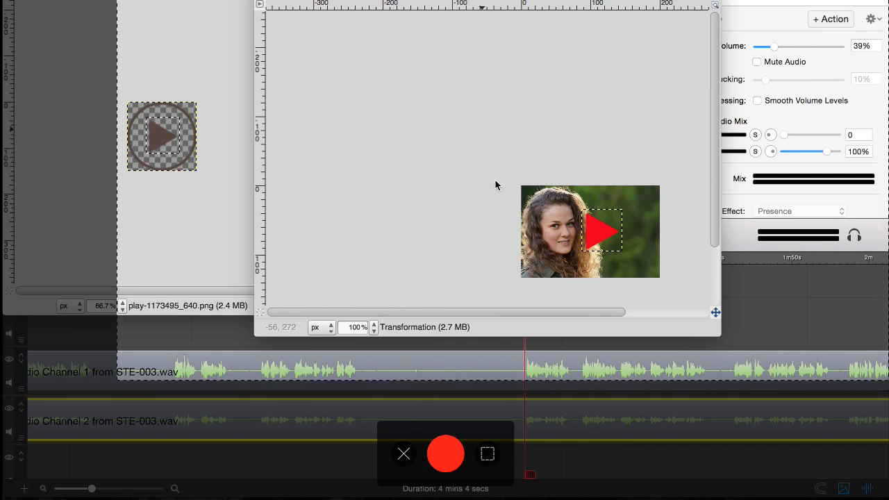
mouse_move(511, 150)
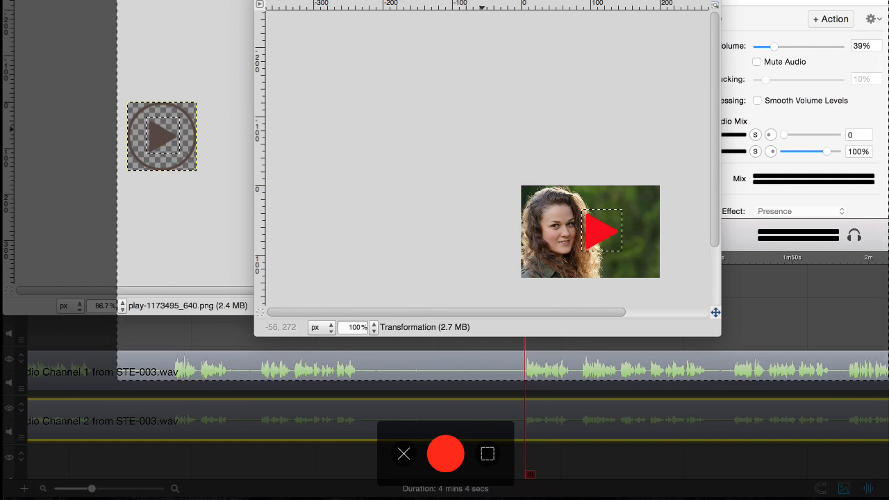
mouse_move(404, 454)
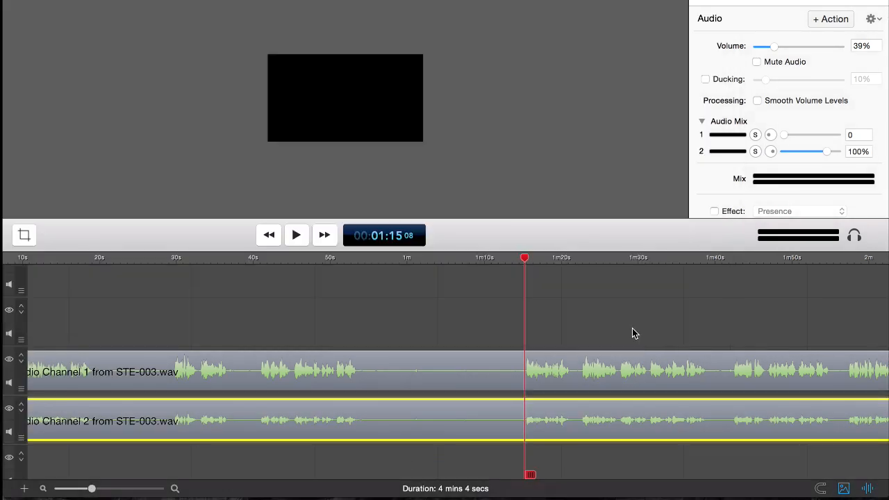
mouse_move(764, 486)
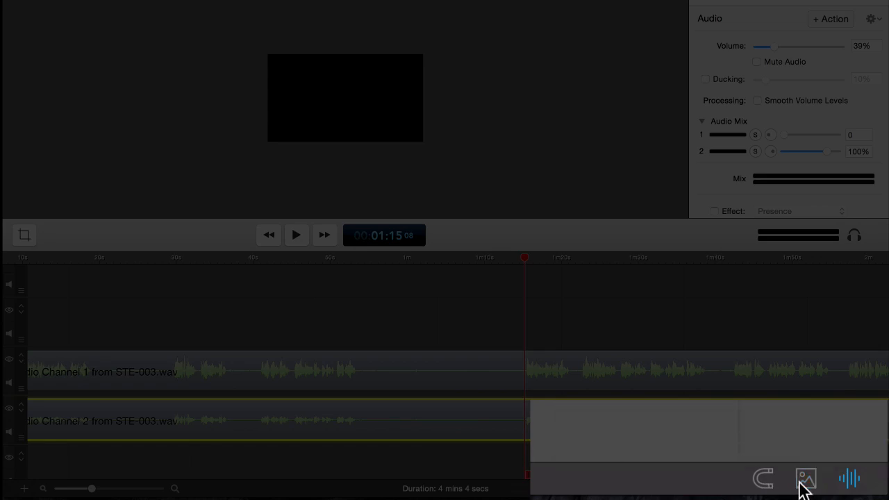
Show the clip's video properties and scroll down to the shadow, color and filter options
click(807, 474)
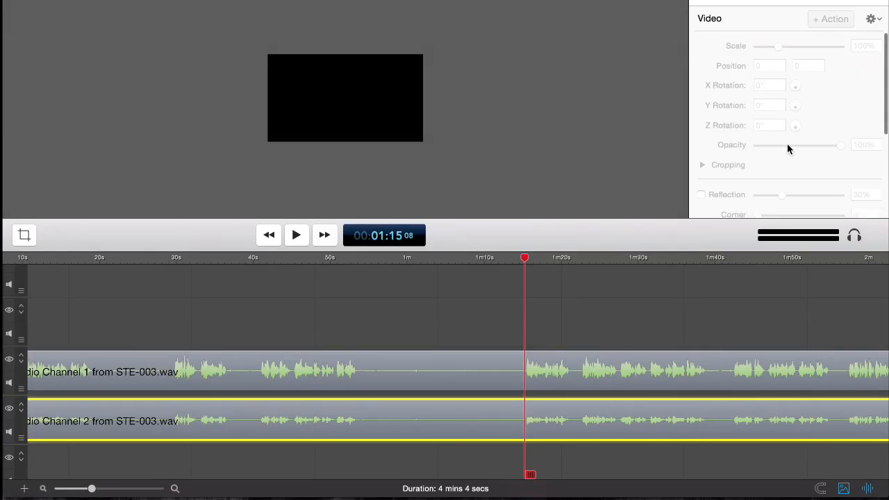
scroll(down, 3)
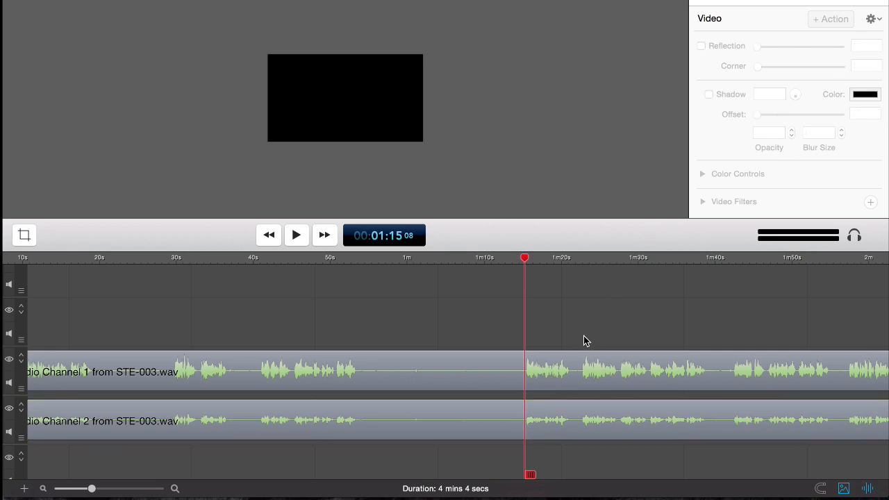
mouse_move(546, 334)
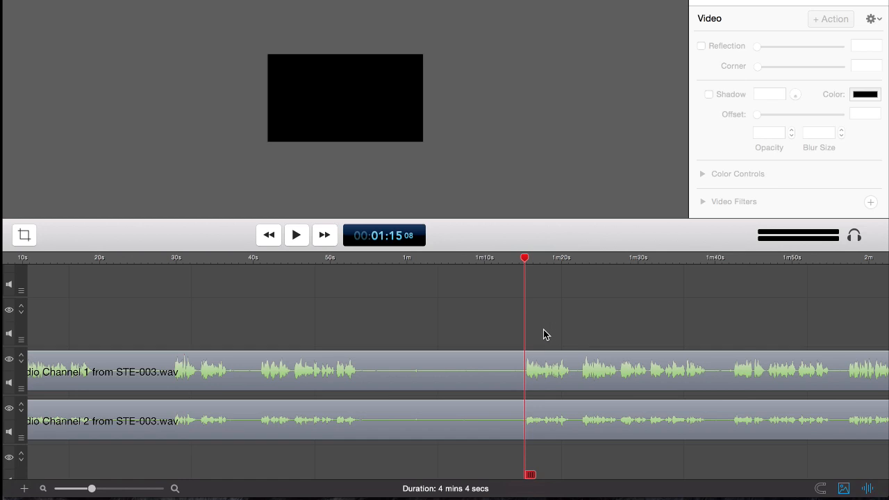
mouse_move(876, 21)
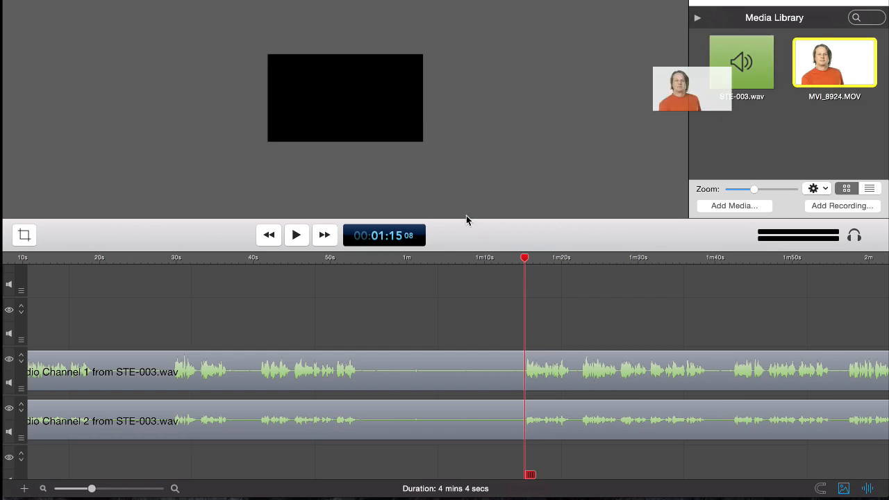
Add MVI_8924.MOV to the timeline and resize it on the canvas, restoring its original proportions
drag(833, 62, 590, 322)
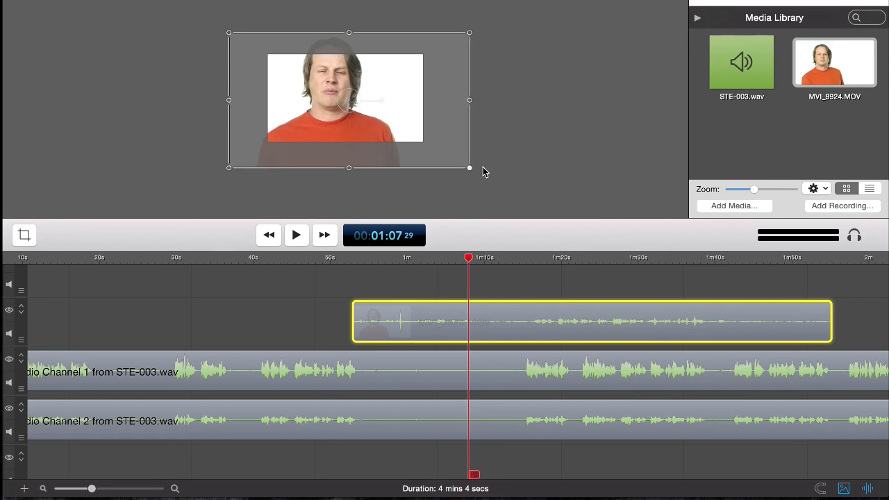
drag(468, 168, 450, 157)
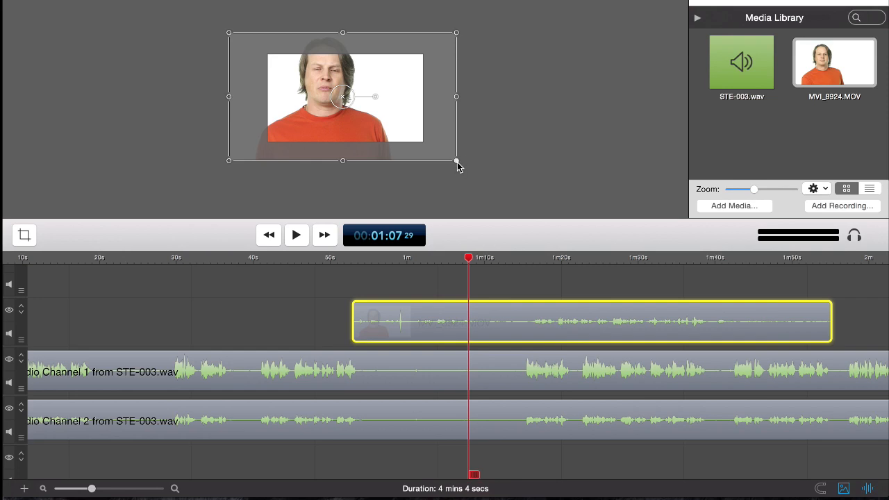
drag(456, 160, 460, 144)
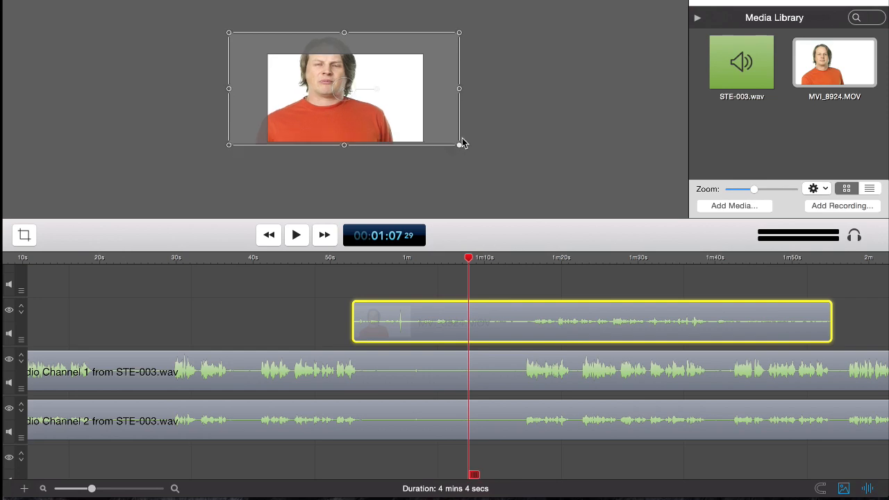
drag(460, 145, 471, 89)
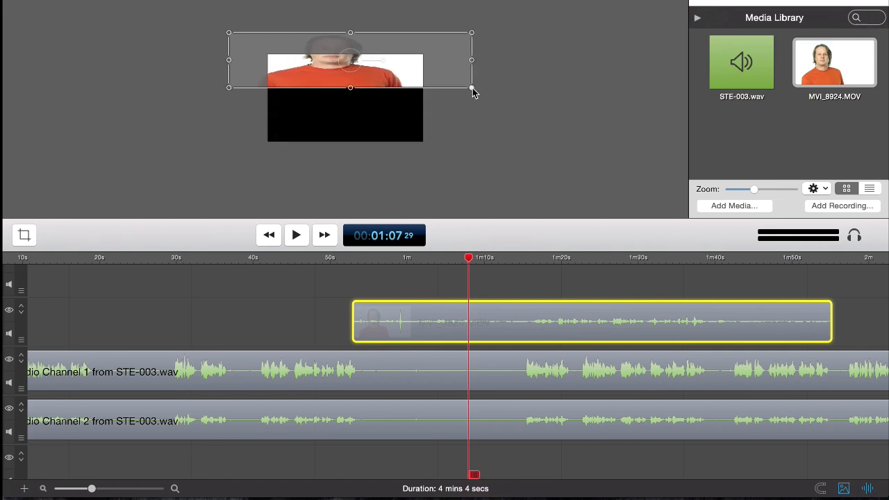
drag(471, 88, 468, 120)
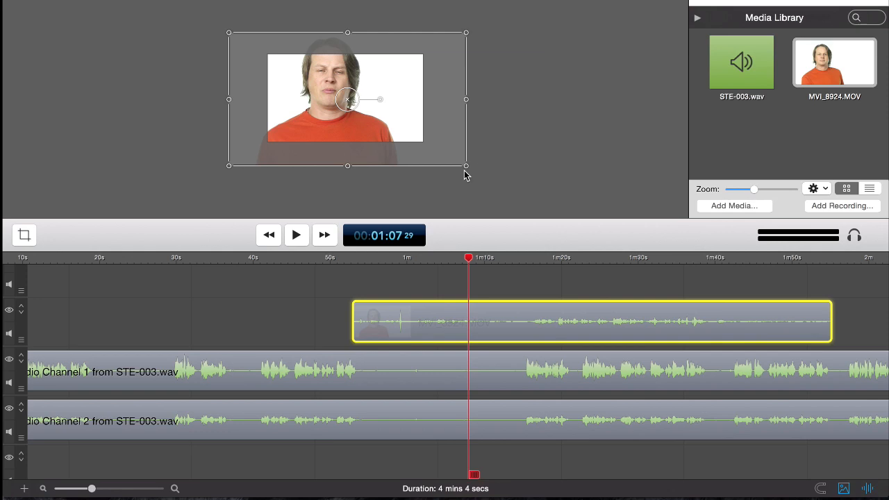
mouse_move(502, 186)
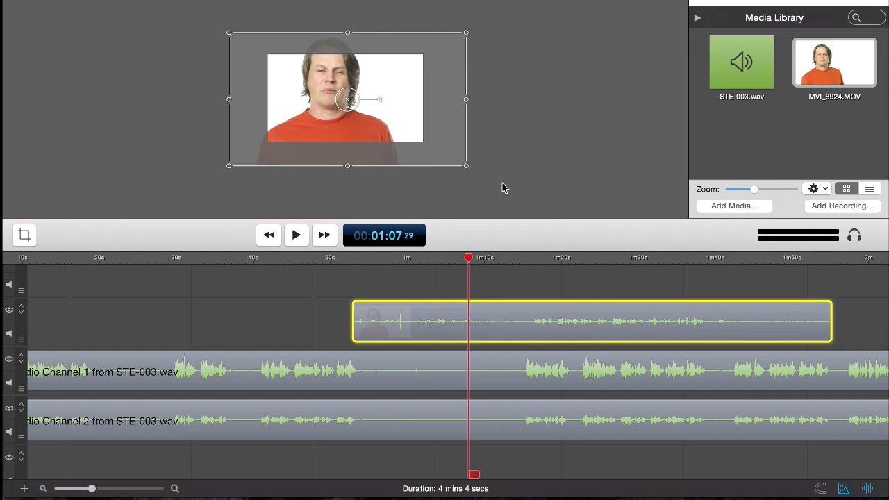
mouse_move(311, 78)
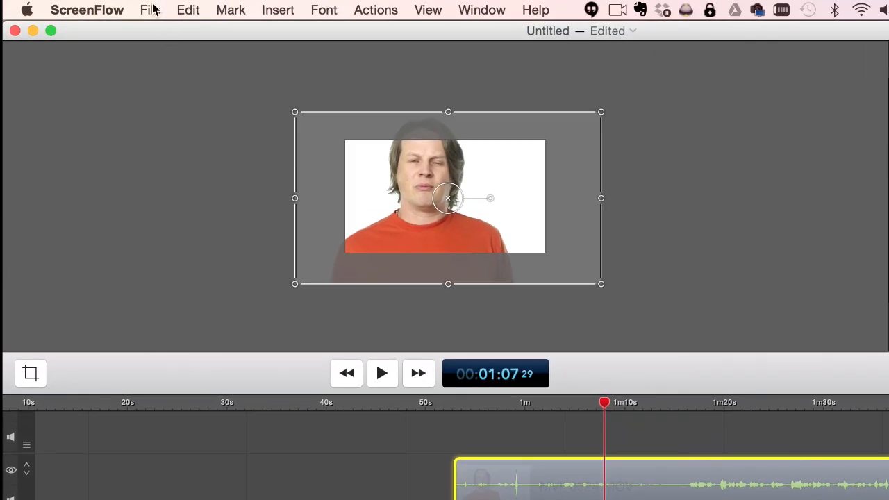
Choose Publish to Telestream Cloud from the File menu
click(146, 9)
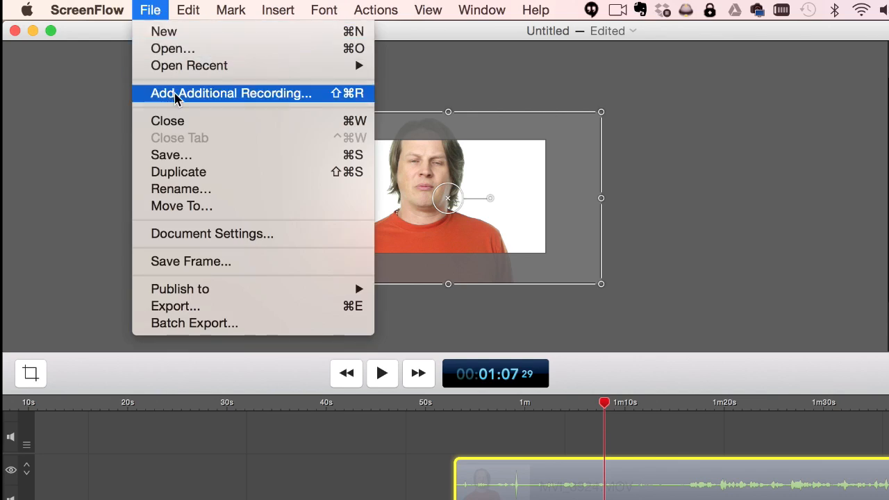
mouse_move(196, 205)
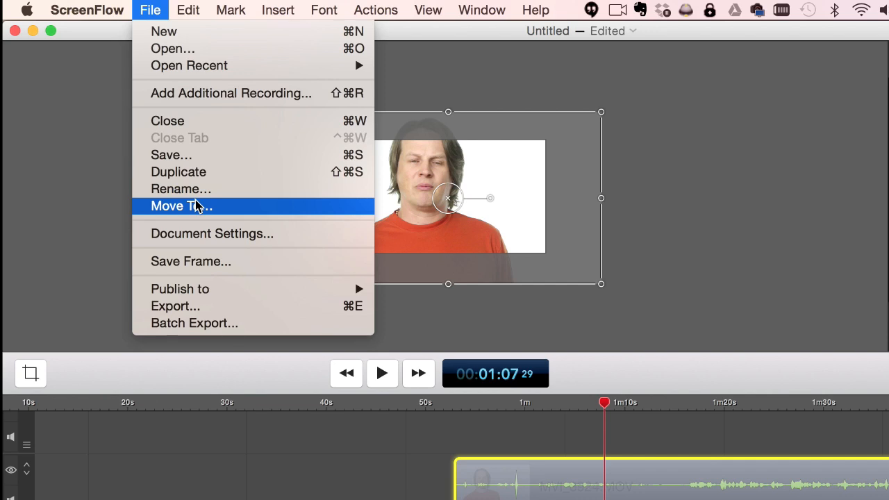
mouse_move(201, 297)
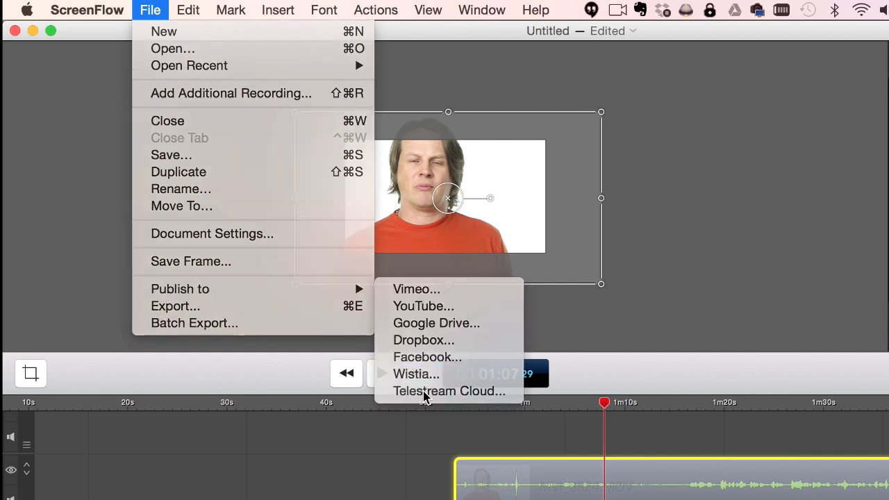
click(449, 391)
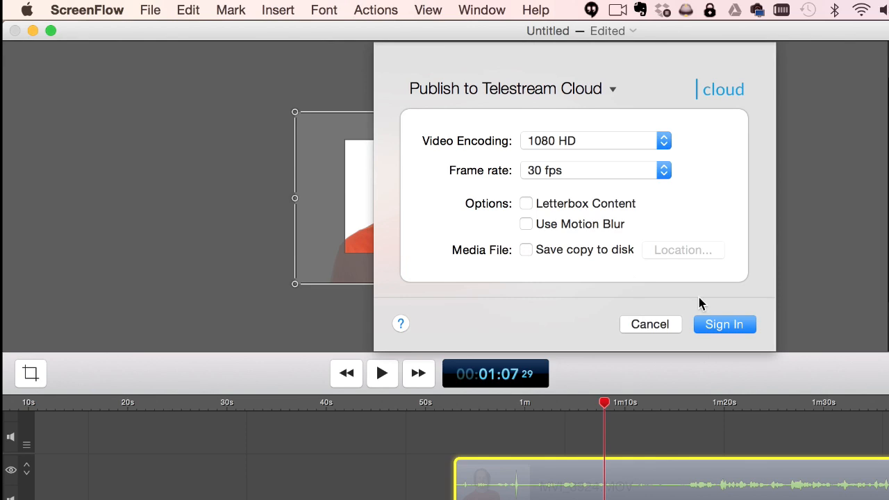
mouse_move(711, 302)
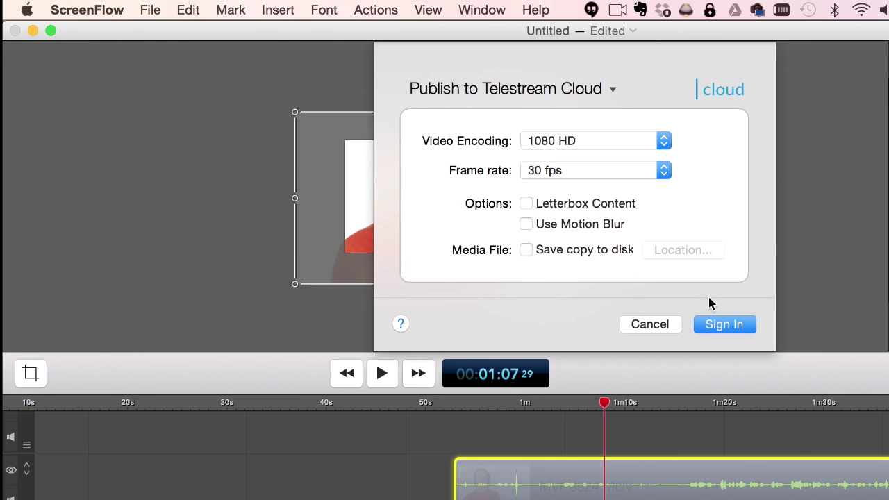
mouse_move(741, 283)
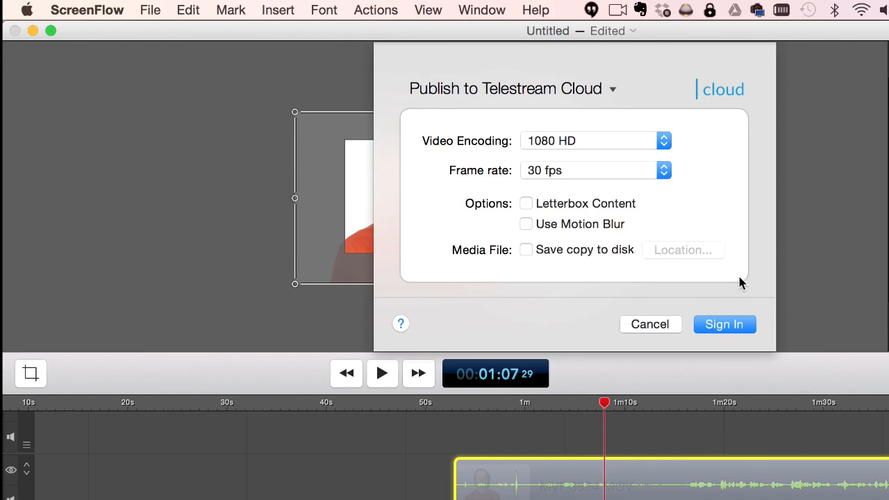
mouse_move(748, 264)
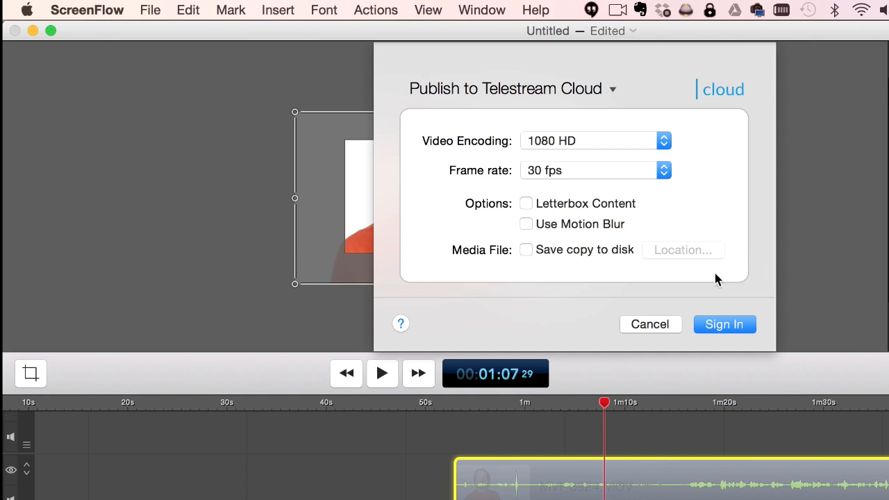
Dismiss the Telestream Cloud dialog without signing in and reopen the File menu
click(149, 9)
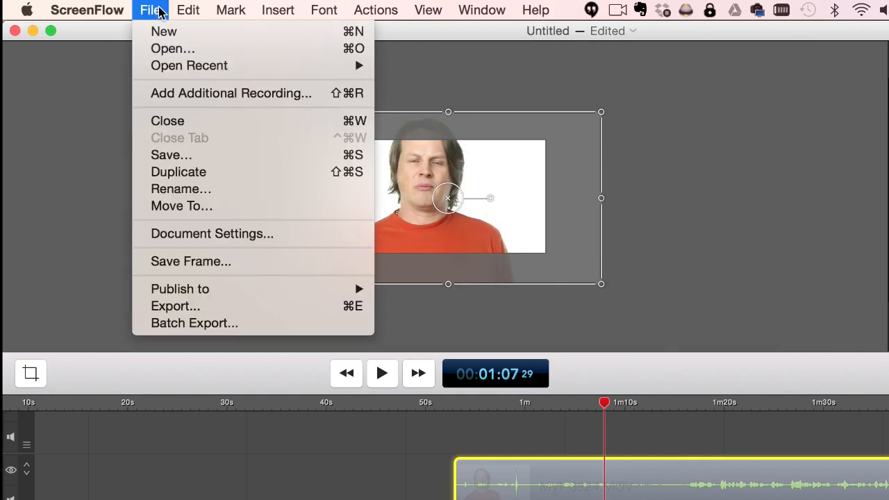
mouse_move(182, 273)
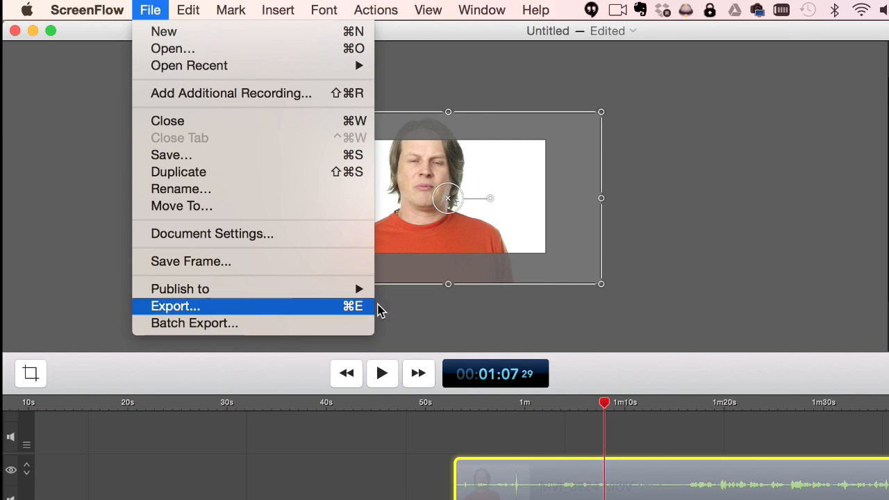
Open the Export dialog and show its list of export presets
click(175, 307)
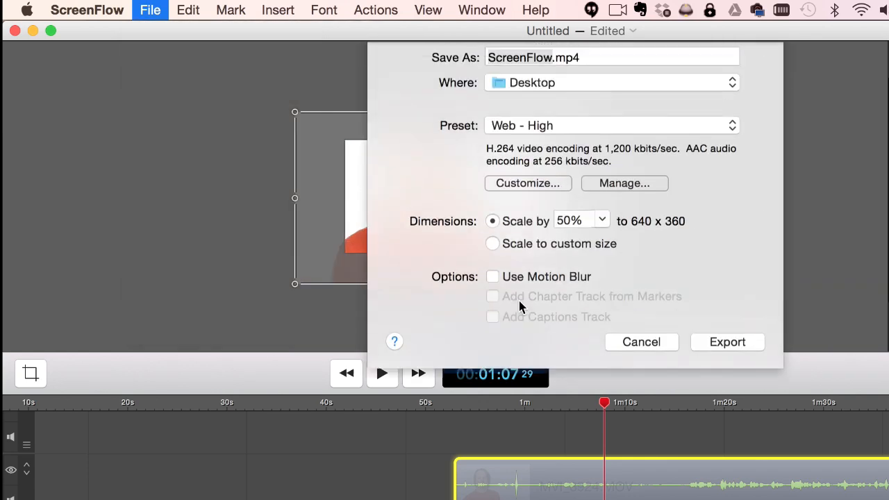
click(611, 125)
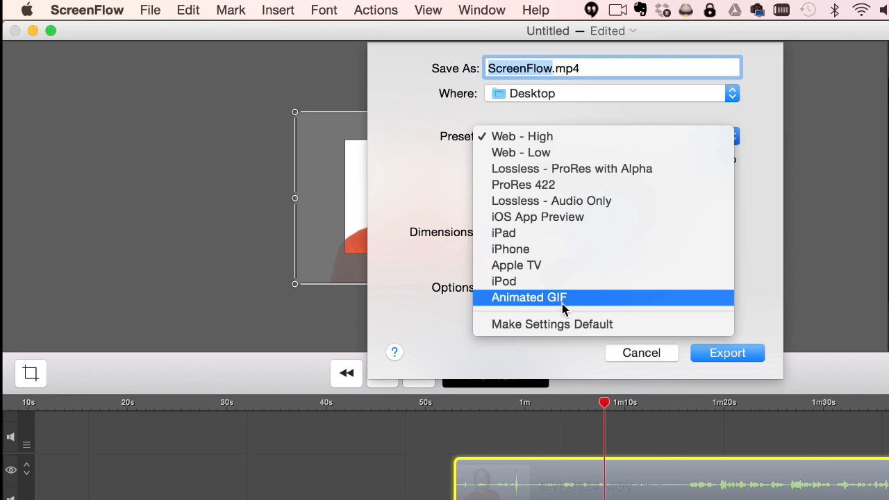